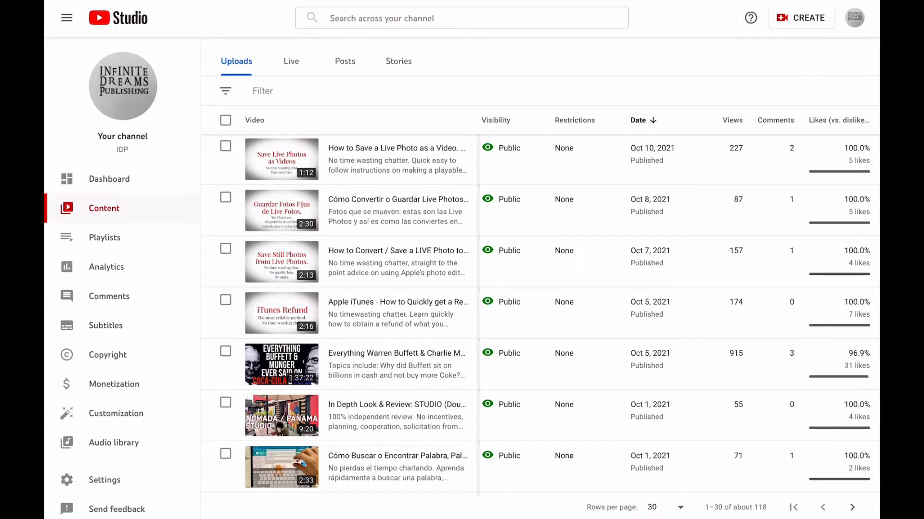
Download the 'How to Save a Live Photo as a Video' upload via its more-options menu
scroll("up", 3)
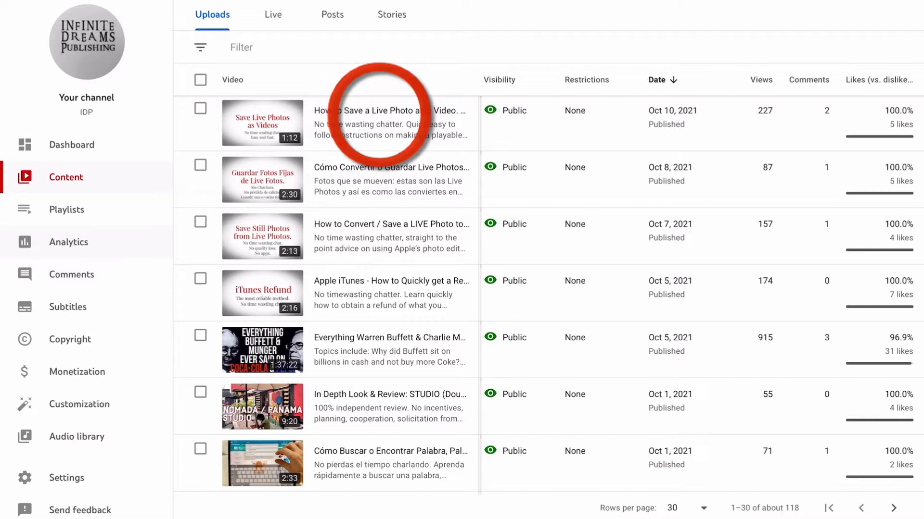
mouse_move(383, 124)
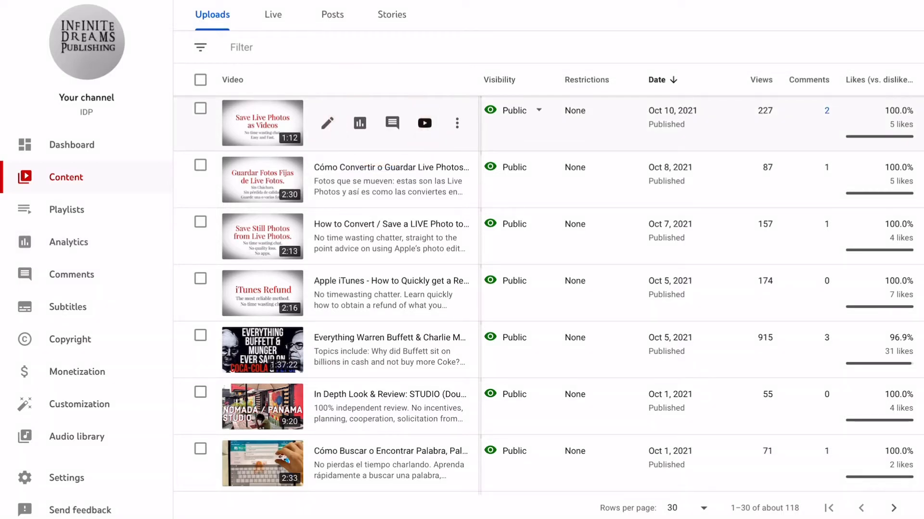
mouse_move(457, 124)
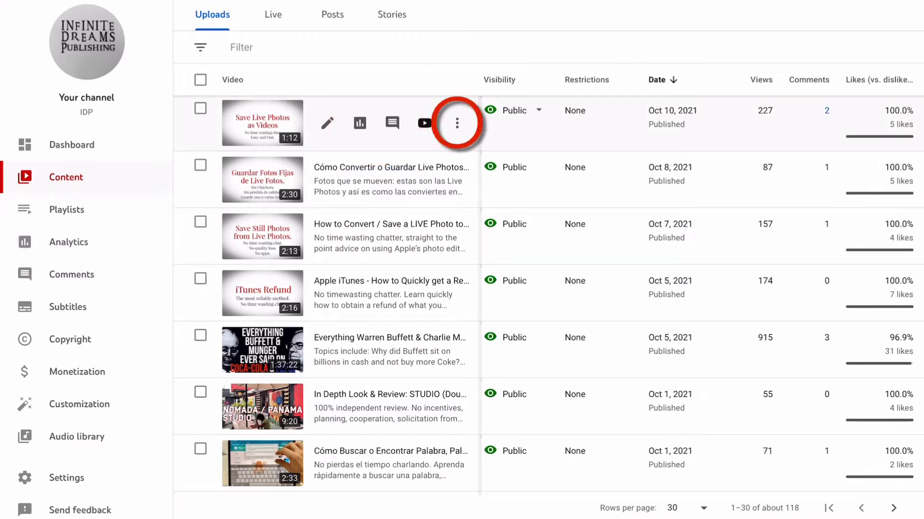
left_click(456, 123)
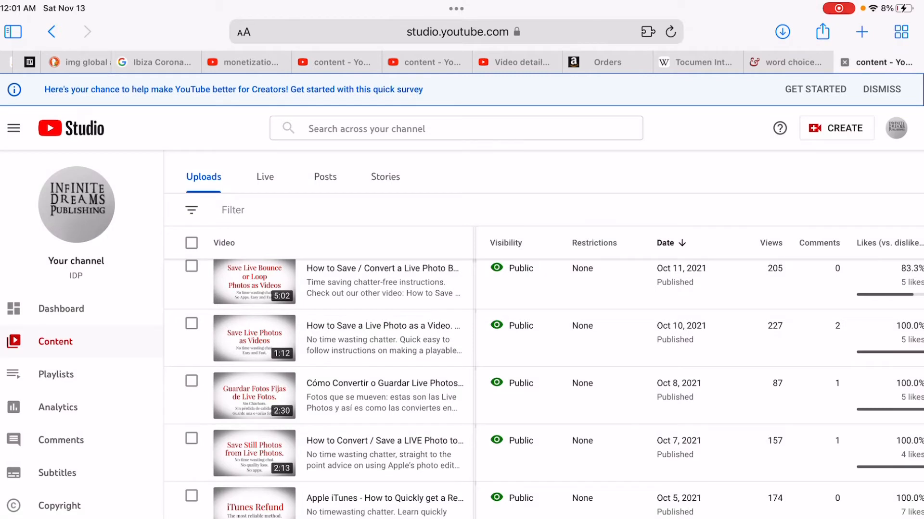
Reveal the 13.1 MB Live Photo video from Safari's recent downloads in a preview
left_click(782, 31)
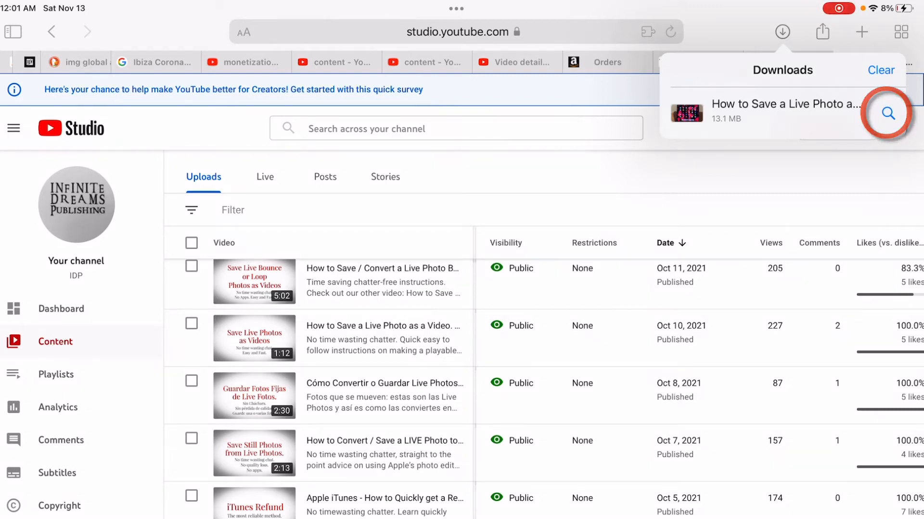
left_click(888, 114)
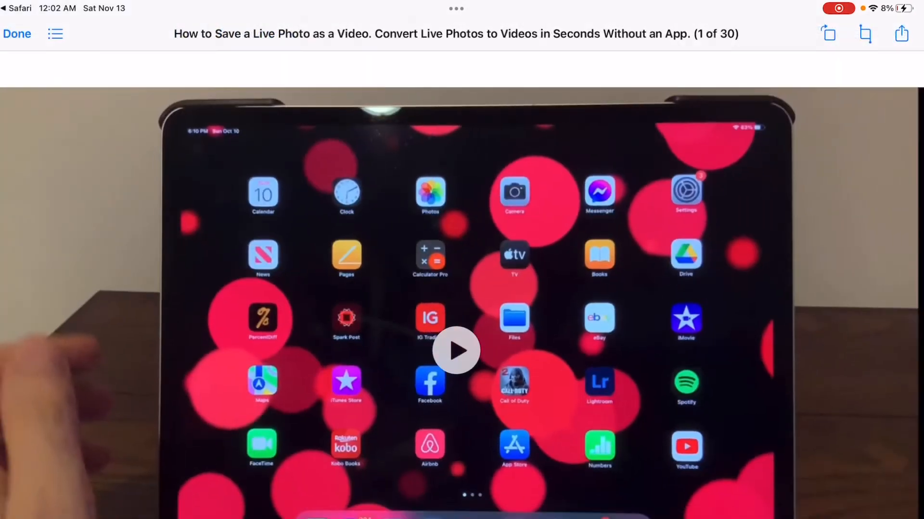
Play and pause the video preview, then return to the iCloud Drive Downloads folder
left_click(456, 351)
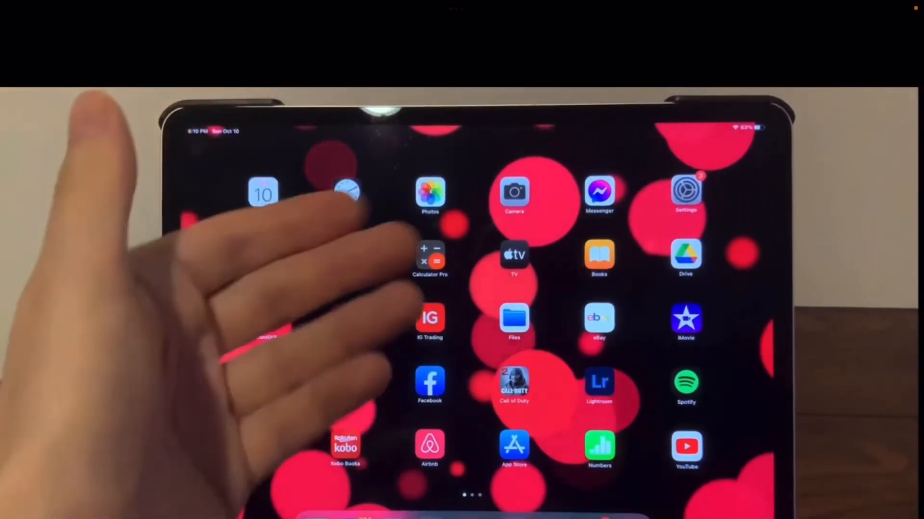
left_click(513, 323)
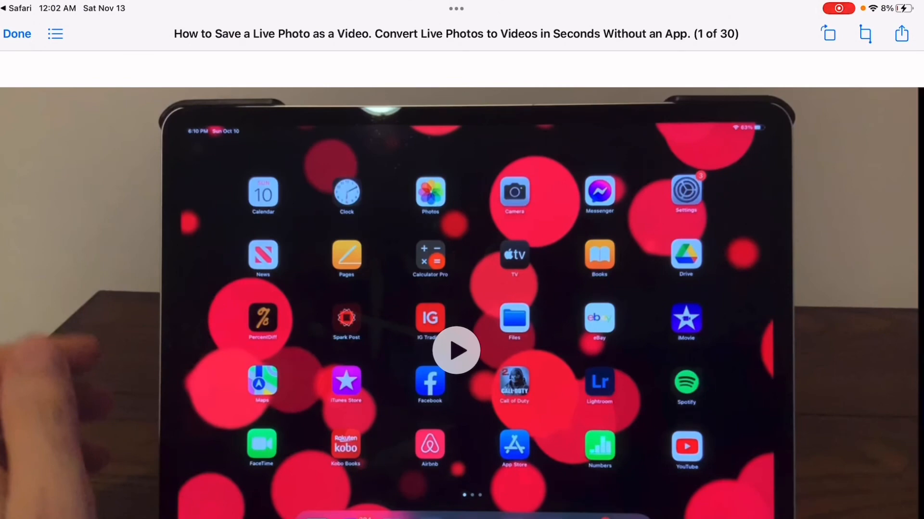
left_click(900, 33)
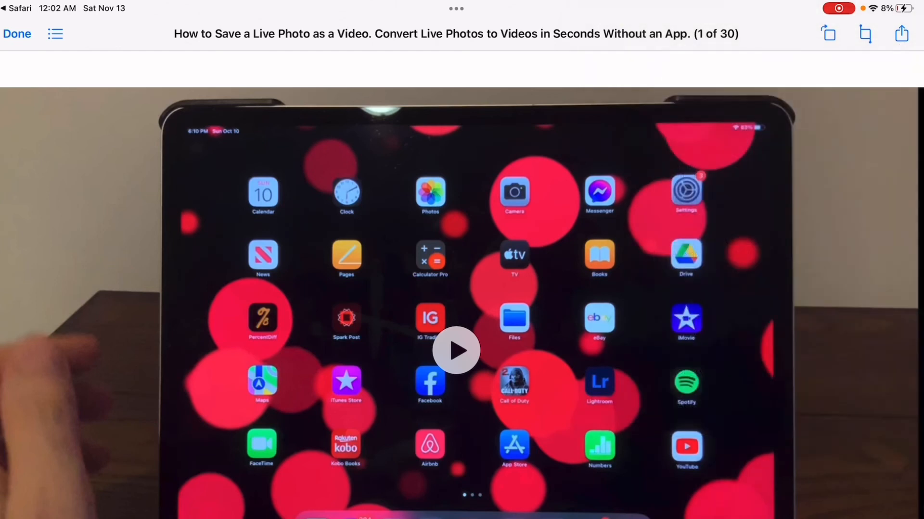
left_click(17, 34)
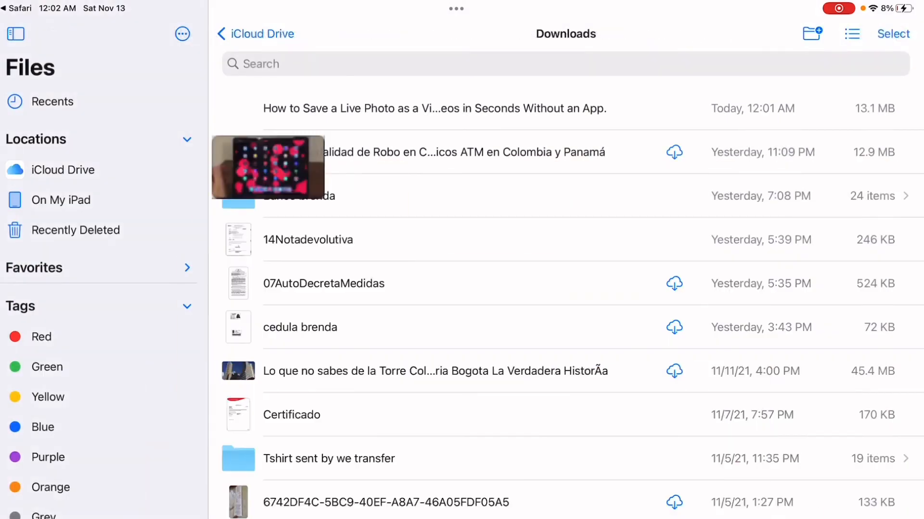